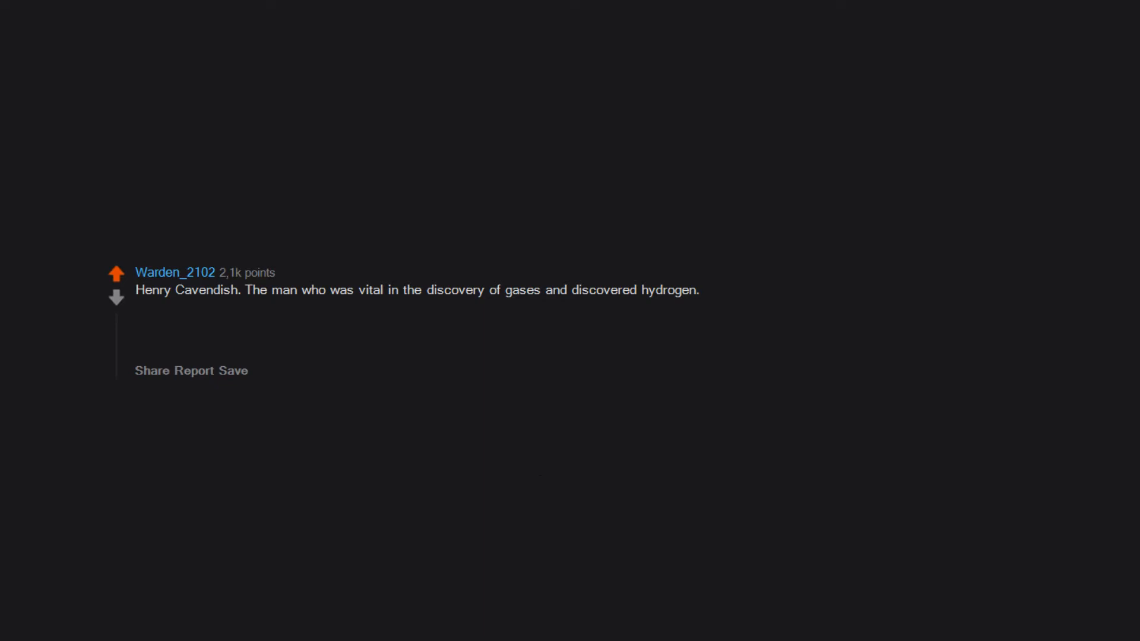
type("He inherited a ton of money from his uncle, and built a special castle,")
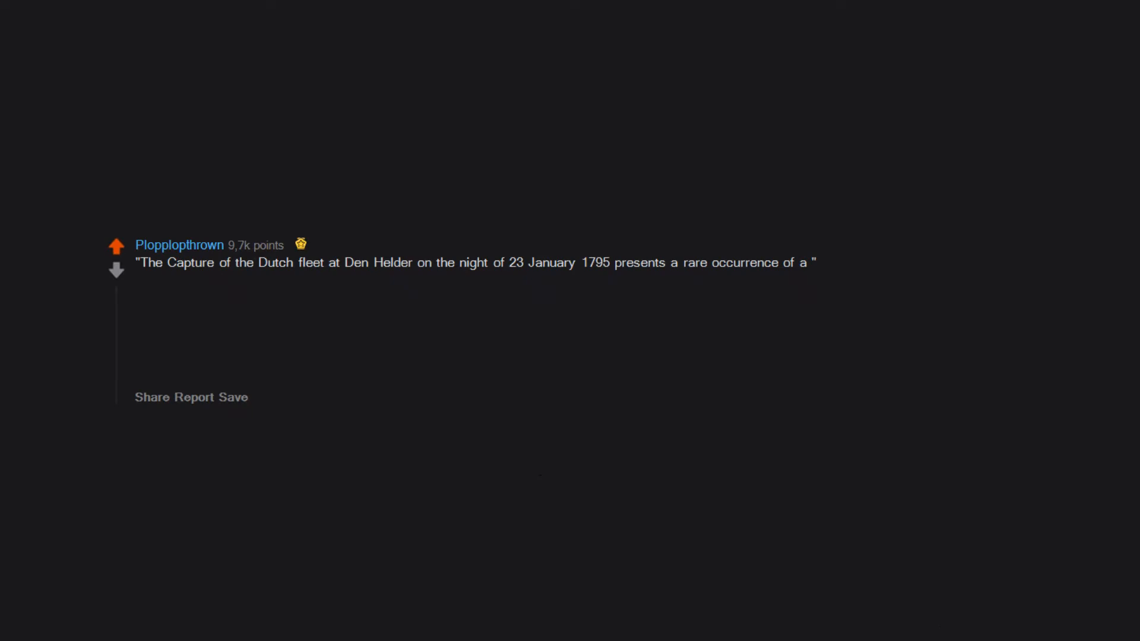
type("naval\"")
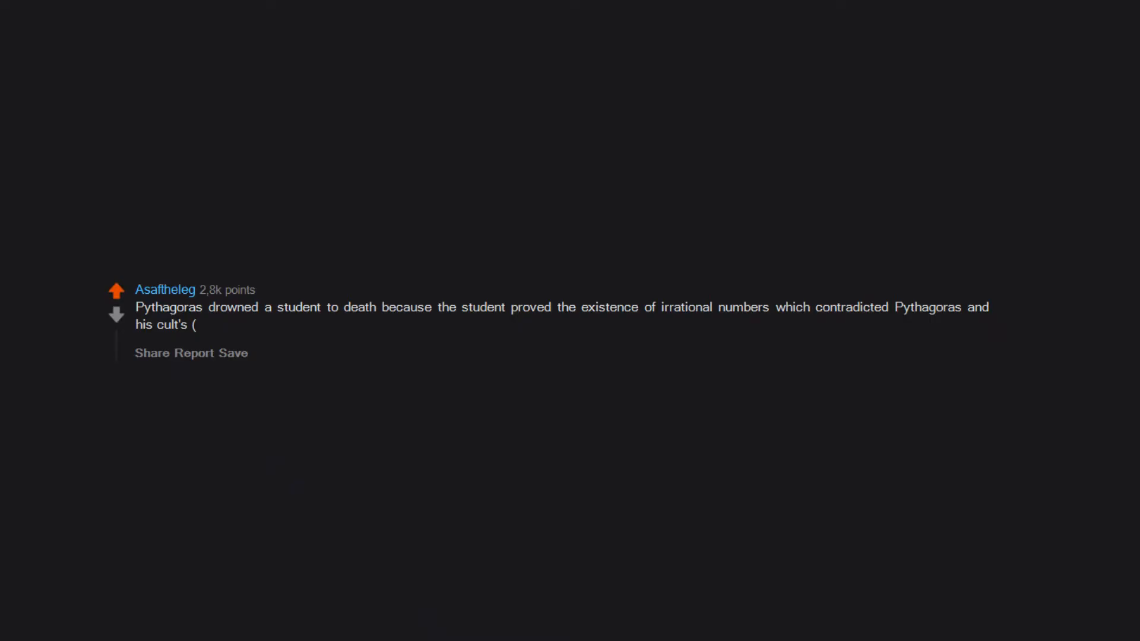
type("the brotherhood)")
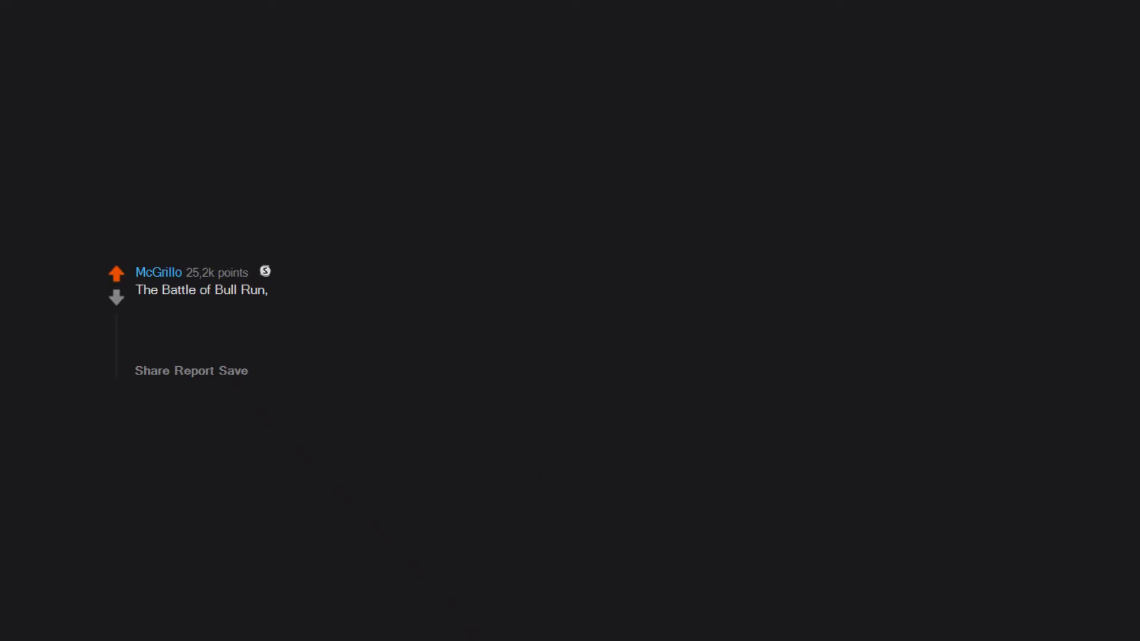
type("during the American civil war,")
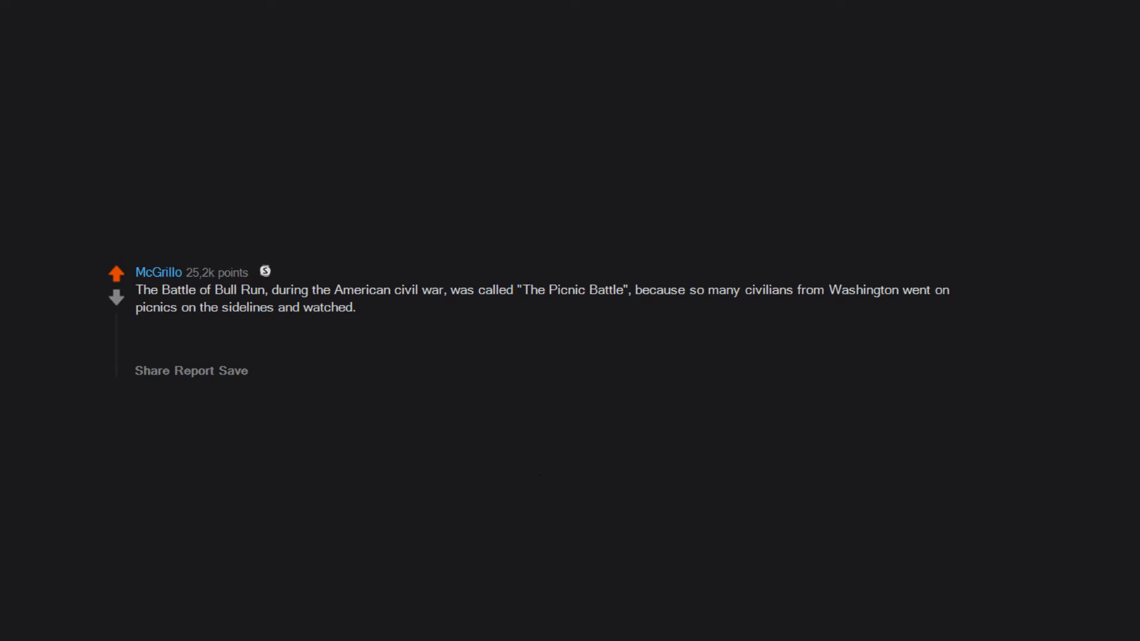
type("But once the battle actually started, and the Union started to get it's ass kicked,")
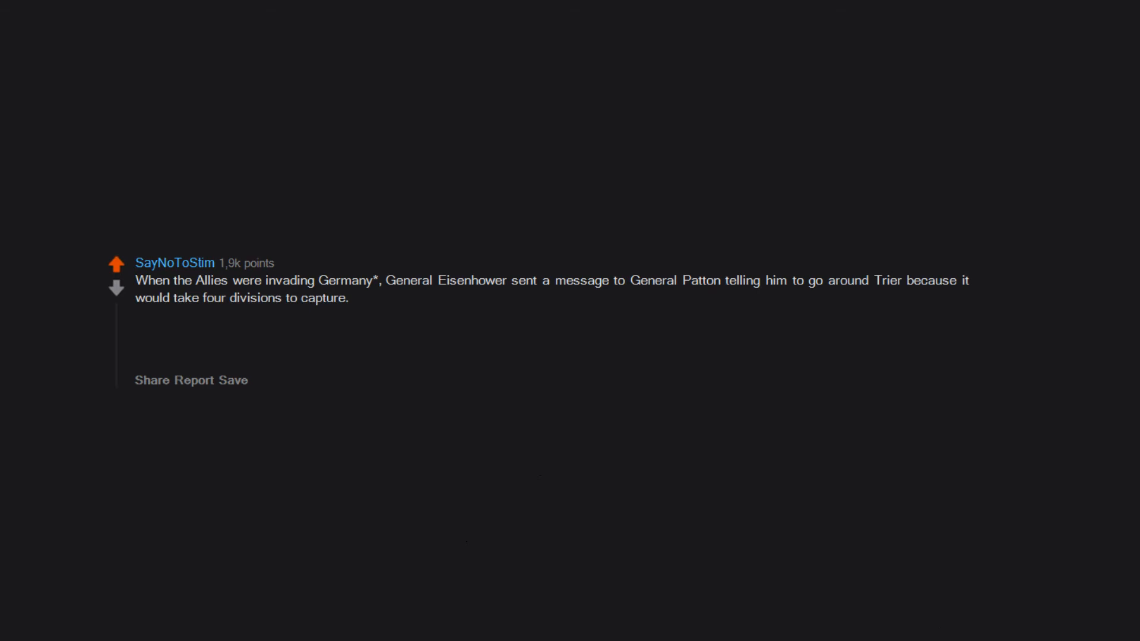
type("Patton sent him back a message saying \"")
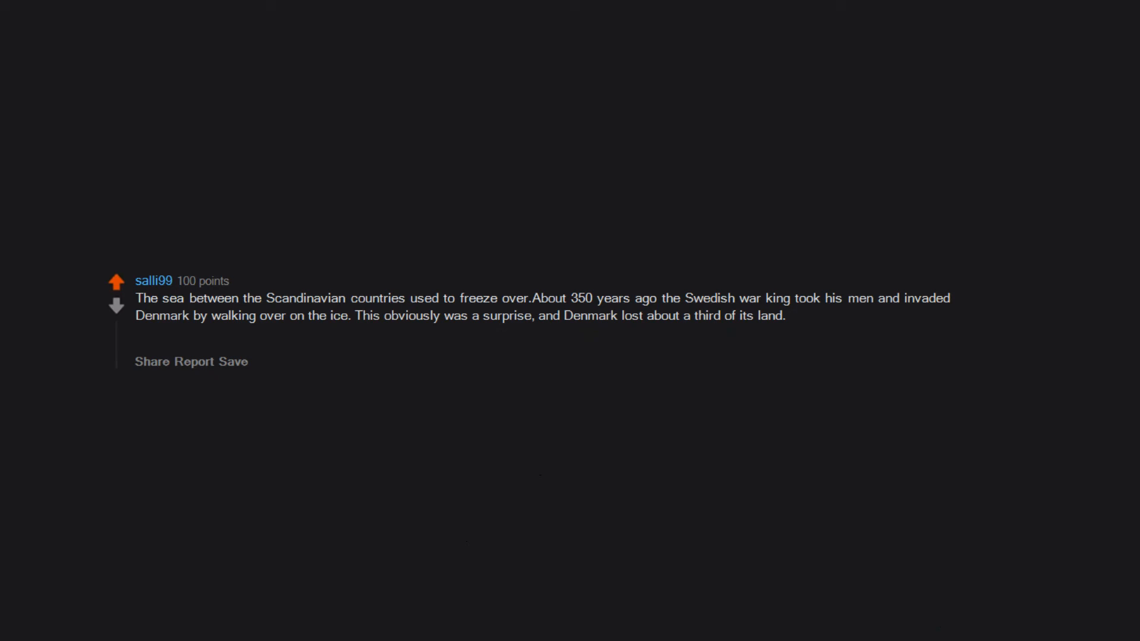
type("I assume this is why there is a law, that if a Swede walks over the ice to Denmark you have to hit then with a stick (")
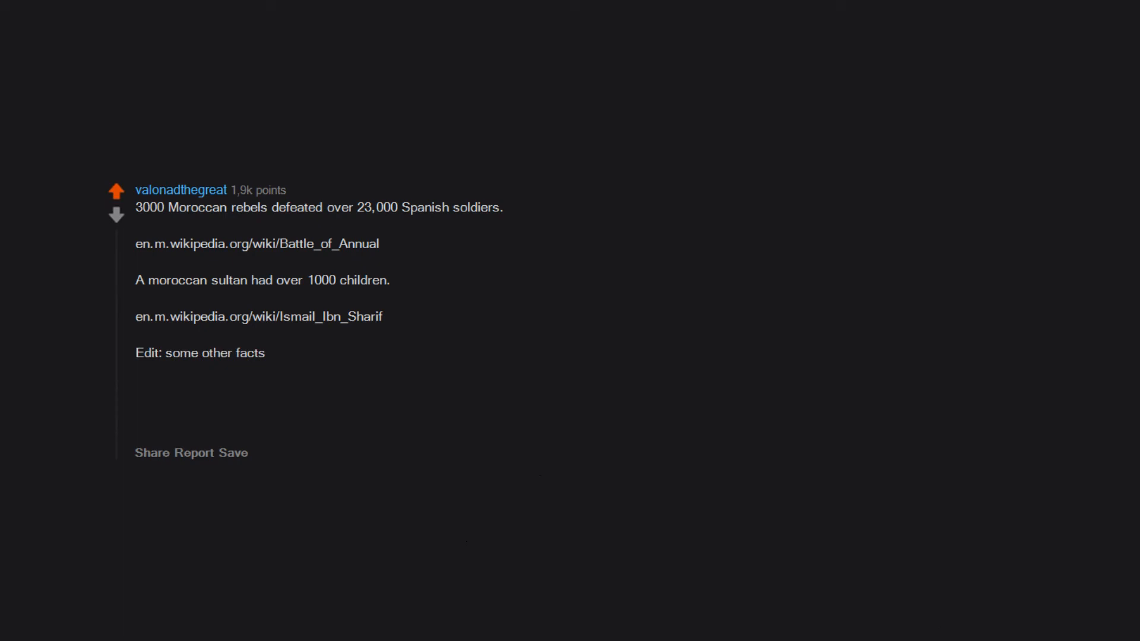
type("Tariq bin ziyad was one of the main Berber generals who conquered Iberia (spain+portugal)")
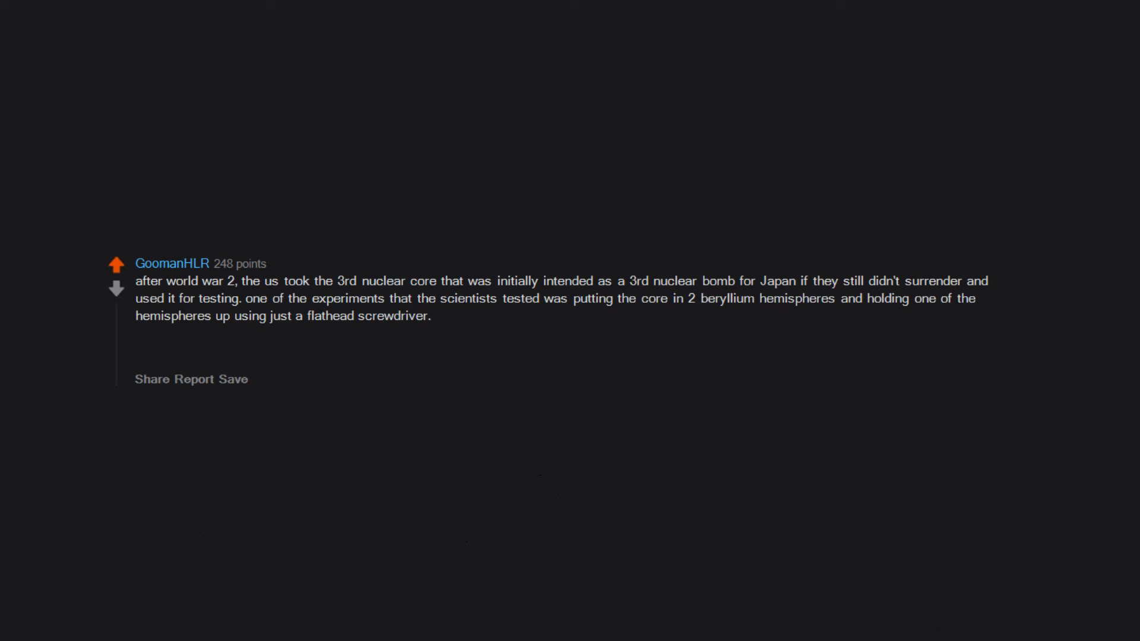
type("the scientist that did this wore jeans, boots, and a f*cking cowboy hat while doing this. of")
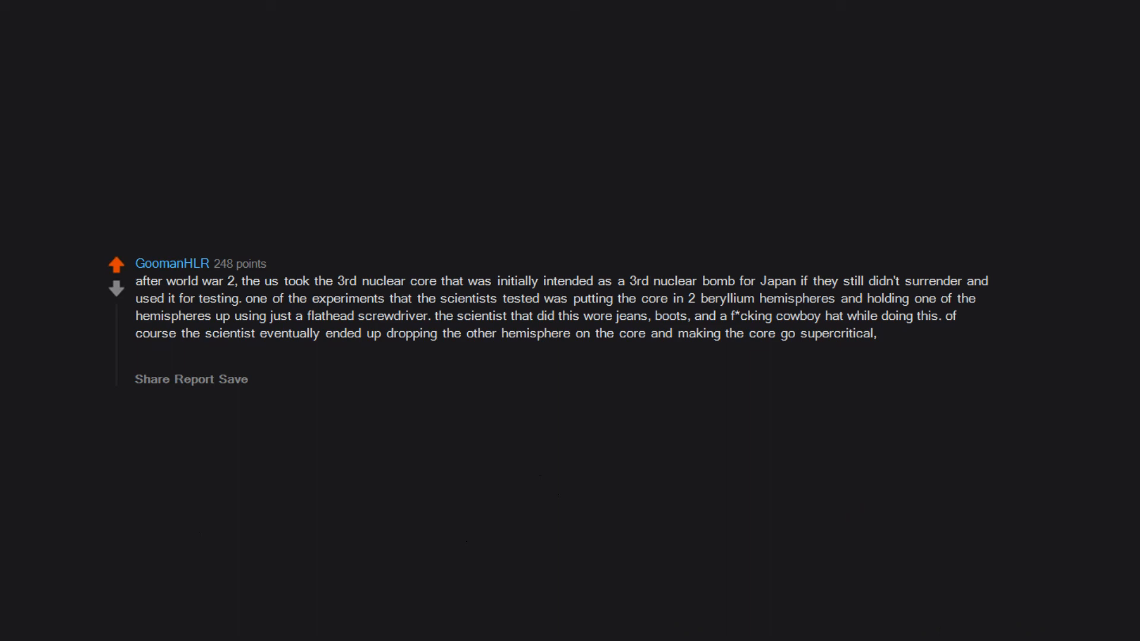
type("later killing the scientist of acute radiation poisining")
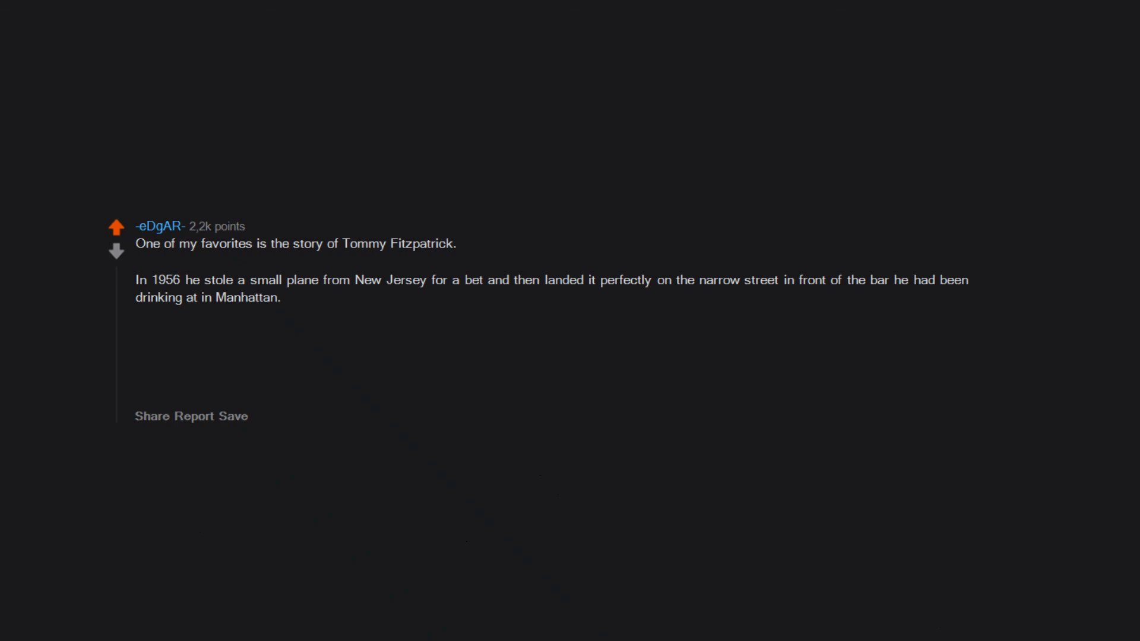
type("Two years later, he did itagainafter someone didn't believe he had done it the first time.")
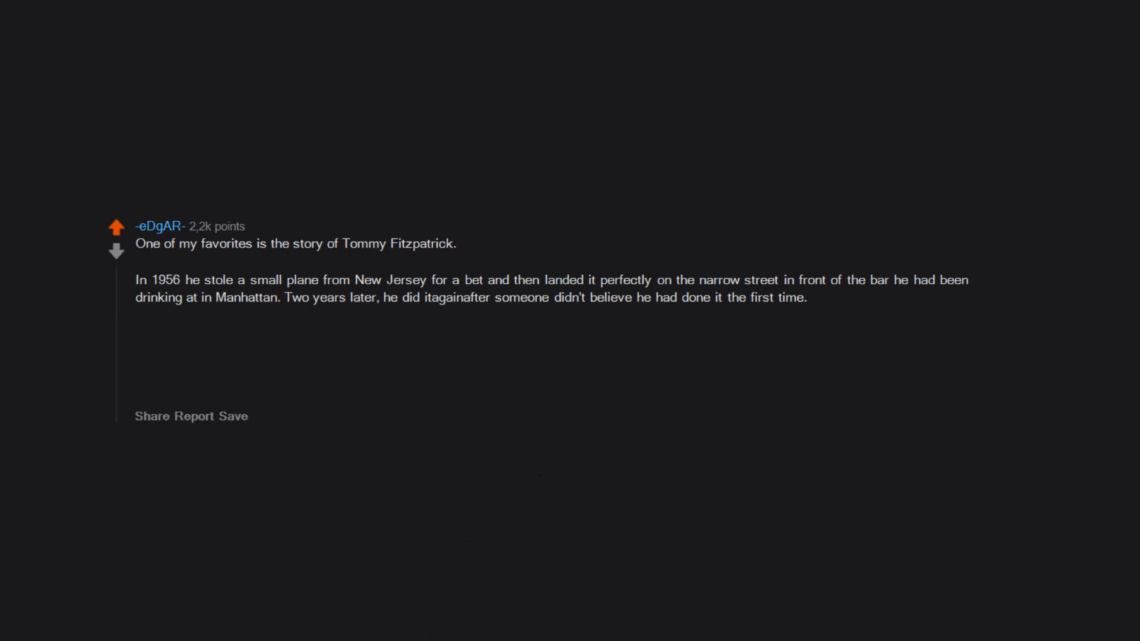